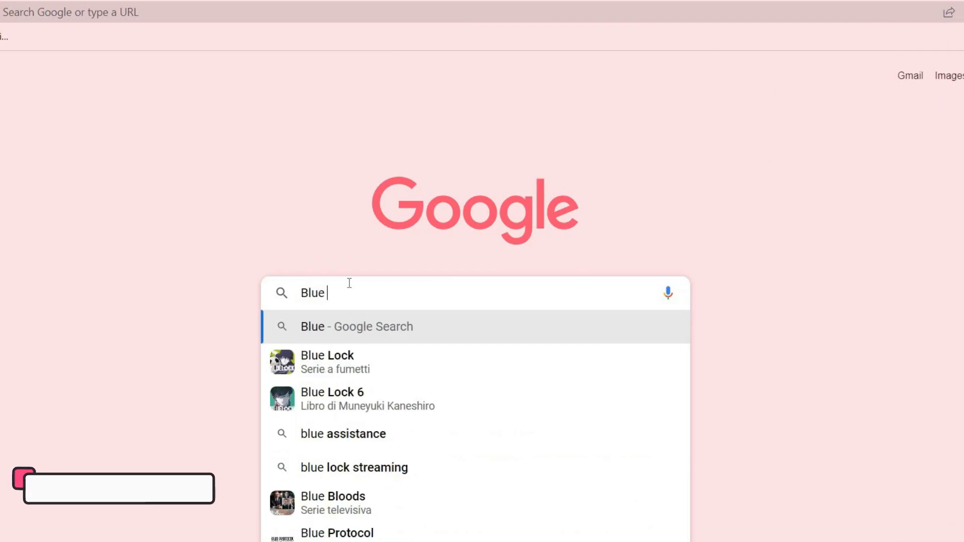
Search Google for 'Blue Willow' and open the BlueWillow Free AI Art Generator result
type("Willow")
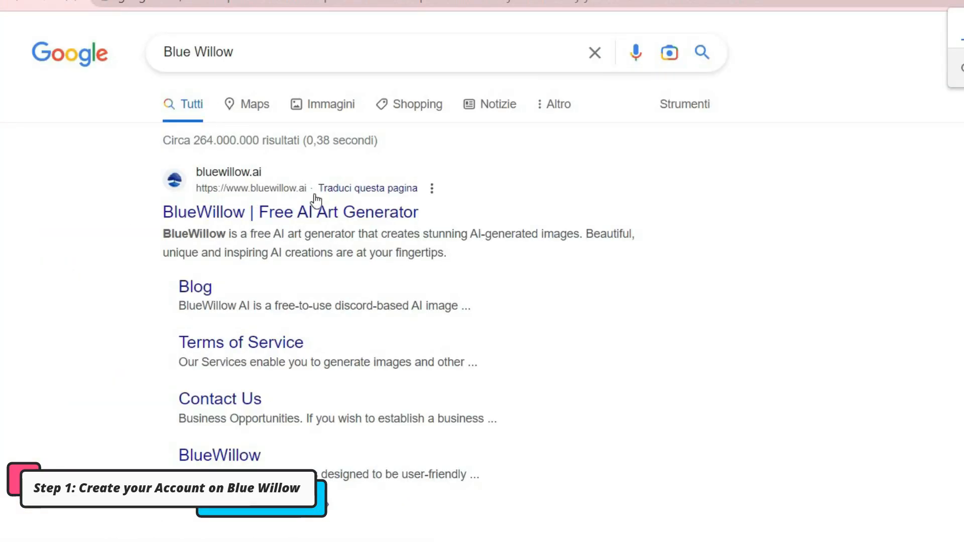
scroll("down", 3)
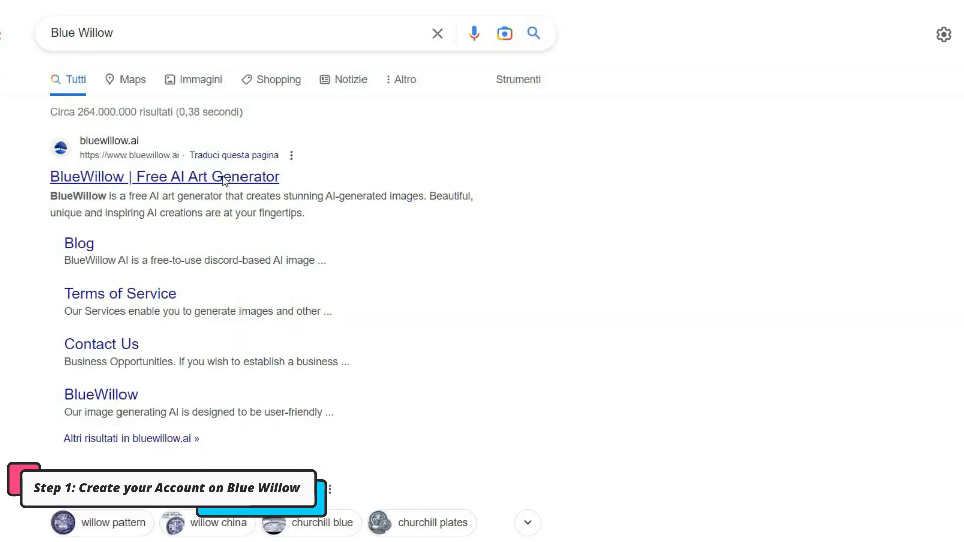
left_click(164, 176)
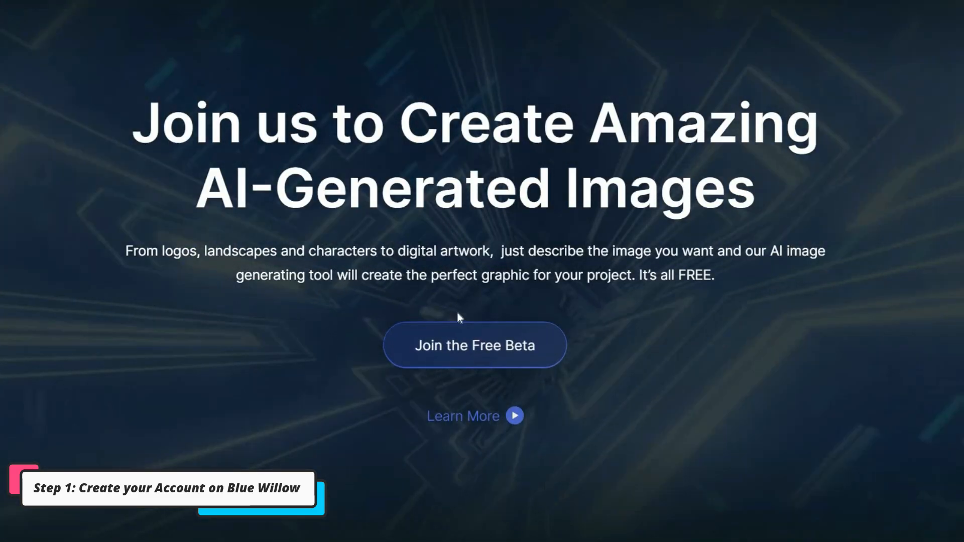
Join the BlueWillow free beta and accept the server invite as username 'AI borde'
left_click(474, 346)
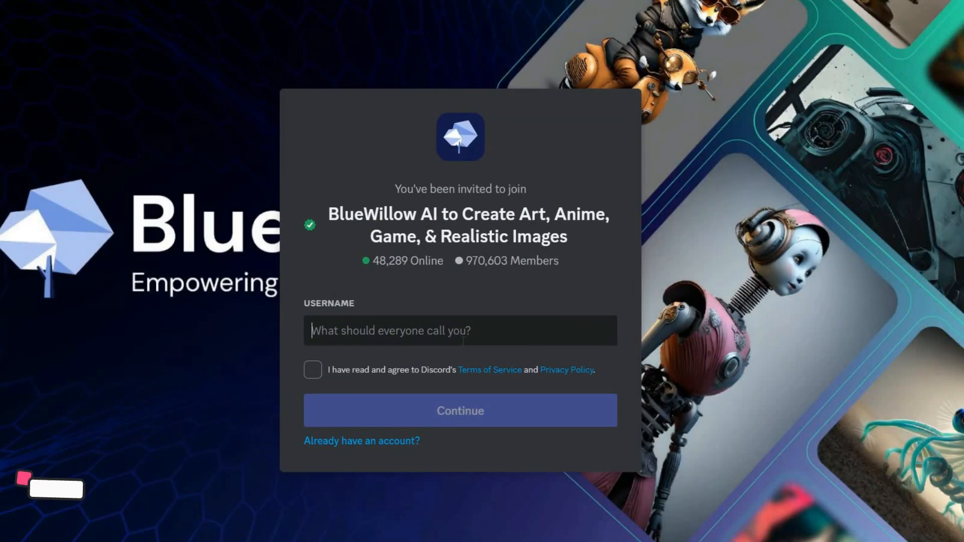
type("AI border")
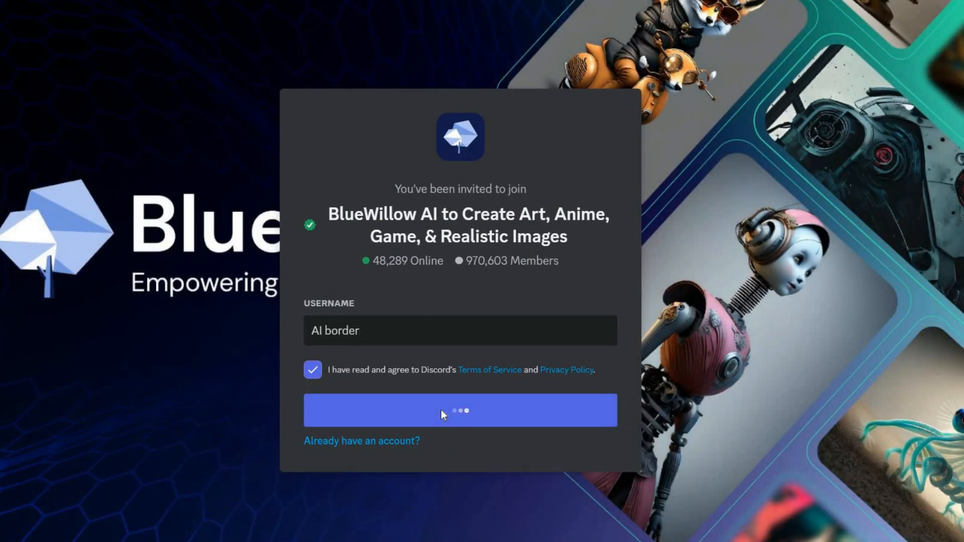
left_click(460, 410)
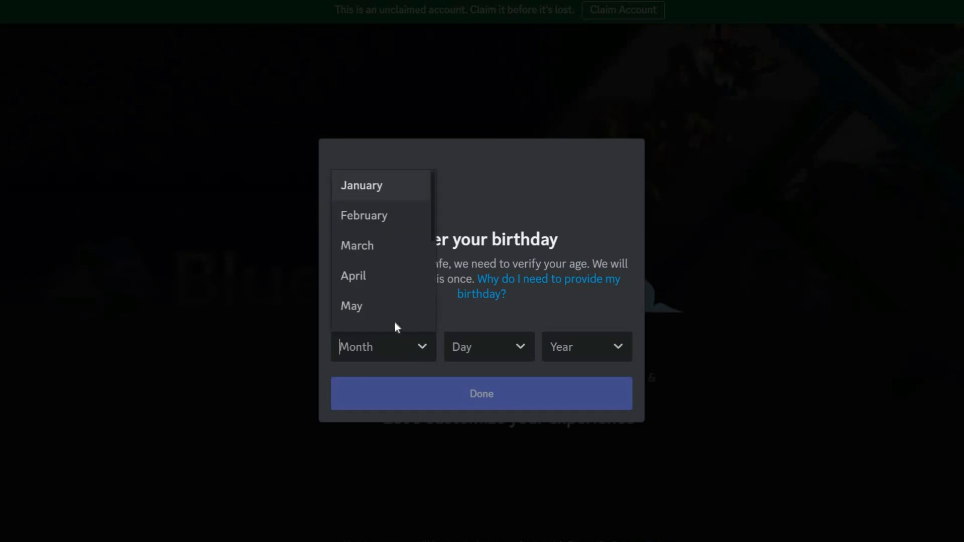
Set the birthday to January 1, 2000 and claim the account with email and password
left_click(361, 186)
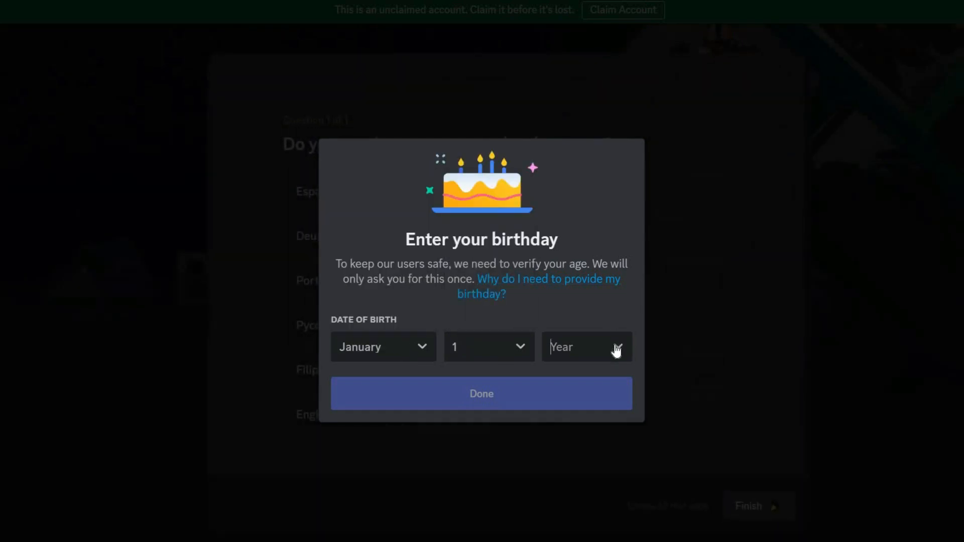
left_click(585, 346)
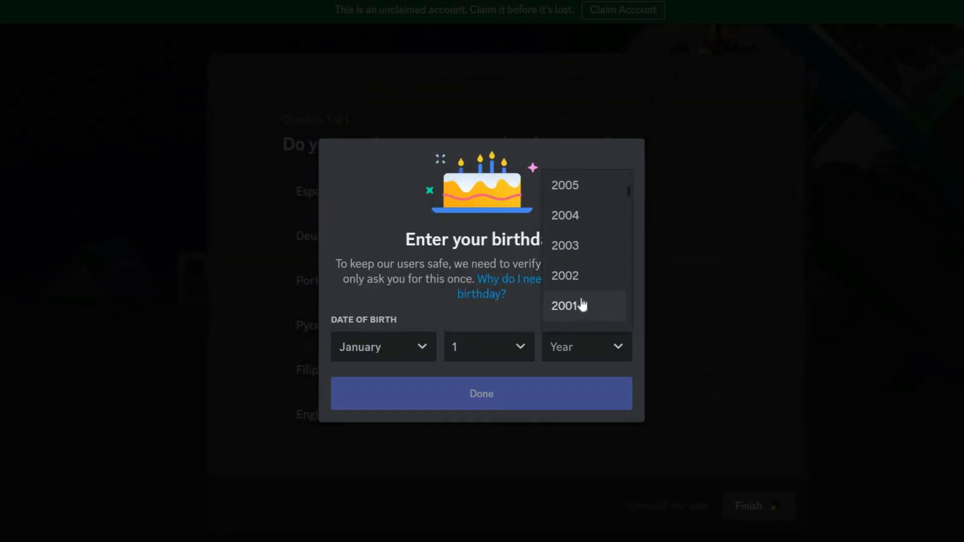
left_click(563, 348)
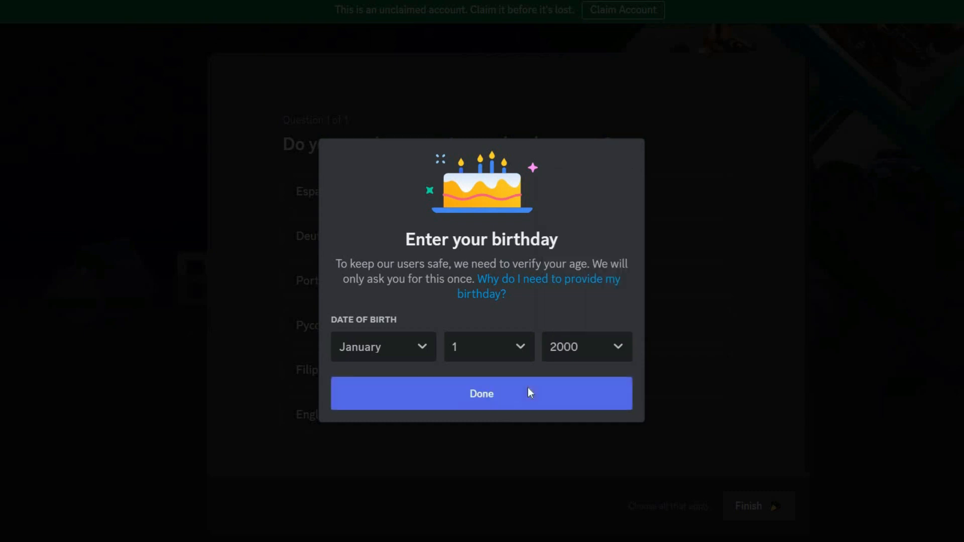
left_click(481, 394)
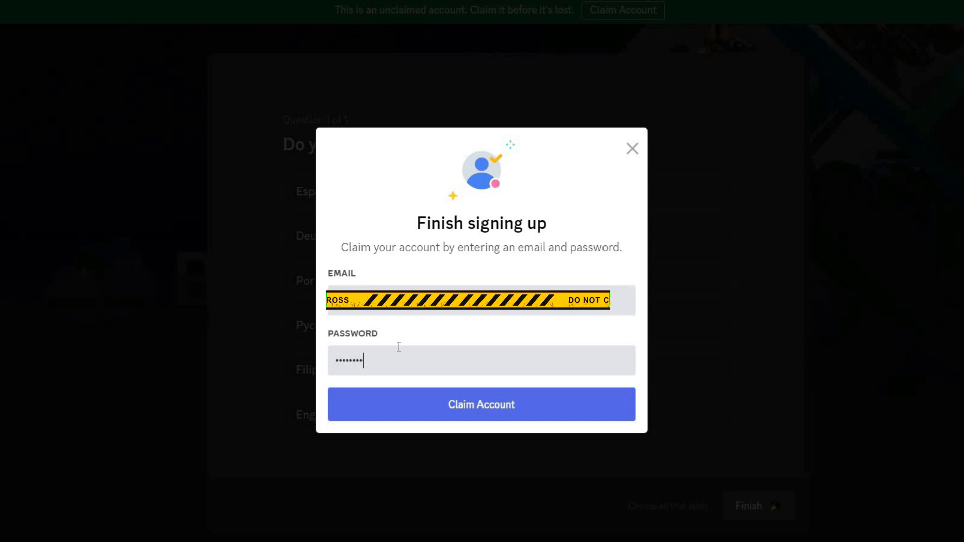
left_click(482, 404)
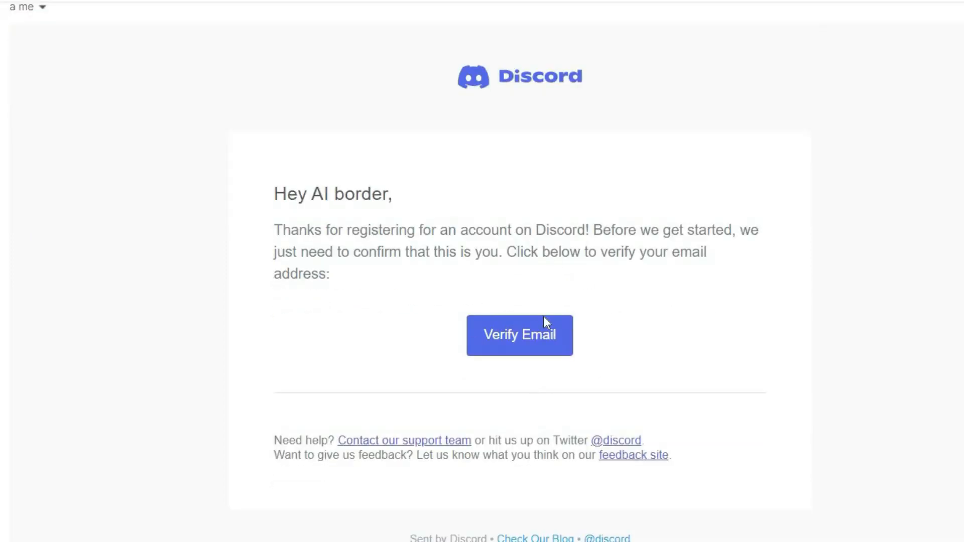
Verify the email, continue into Discord and finish onboarding with English language support
left_click(519, 335)
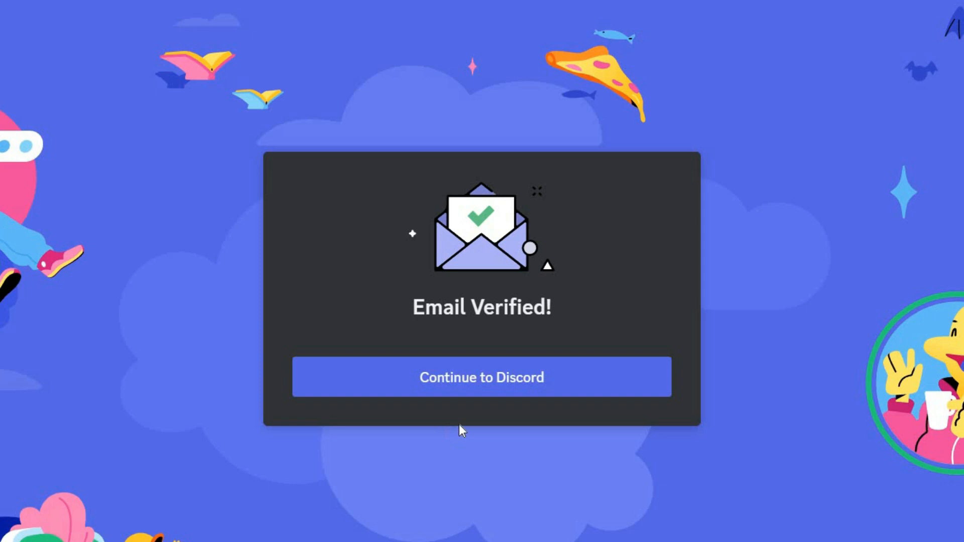
left_click(482, 377)
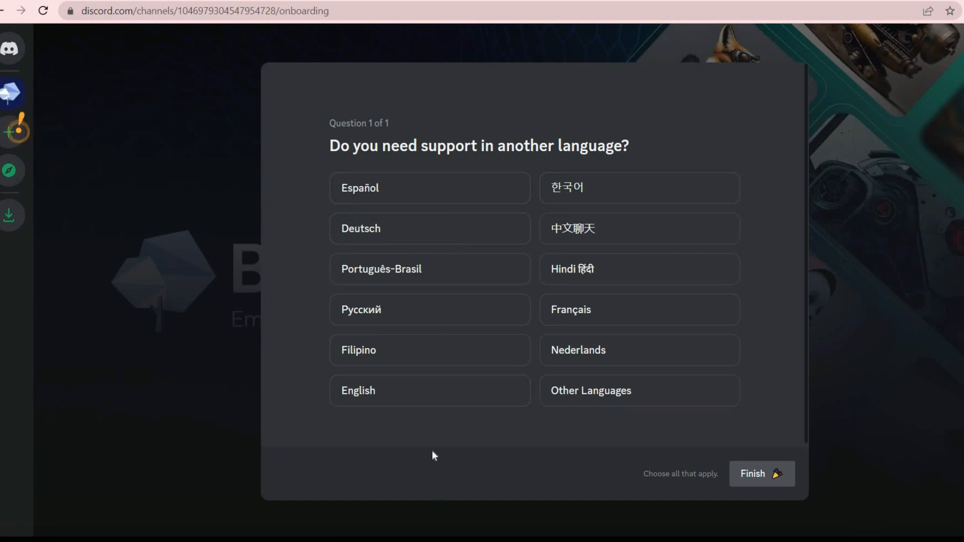
left_click(430, 391)
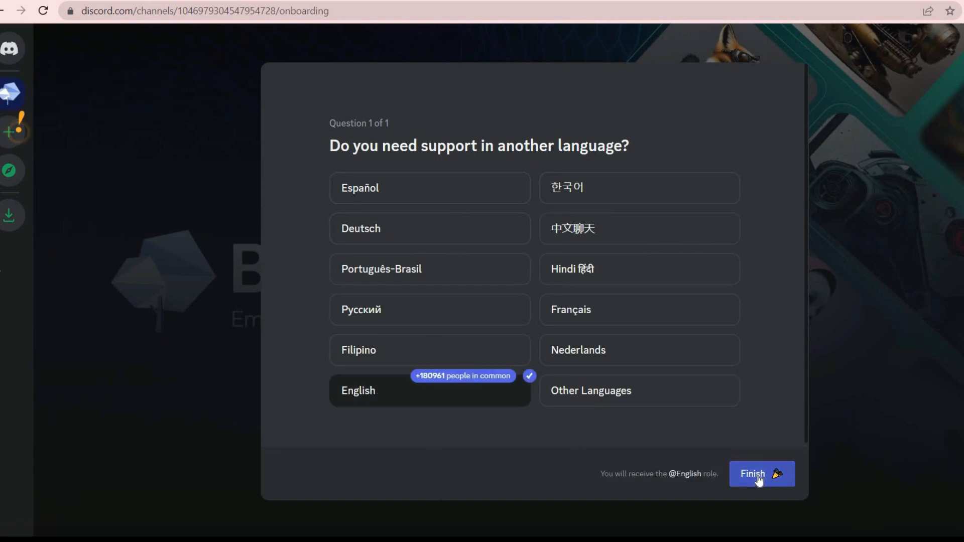
left_click(762, 474)
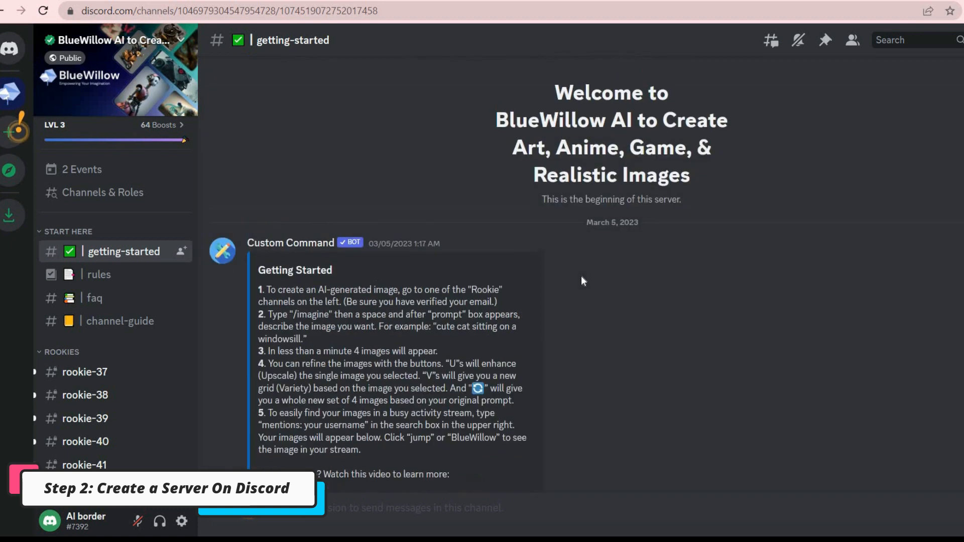
Create a new server from scratch named AI border's server, then return to the BlueWillow server
scroll("down", 3)
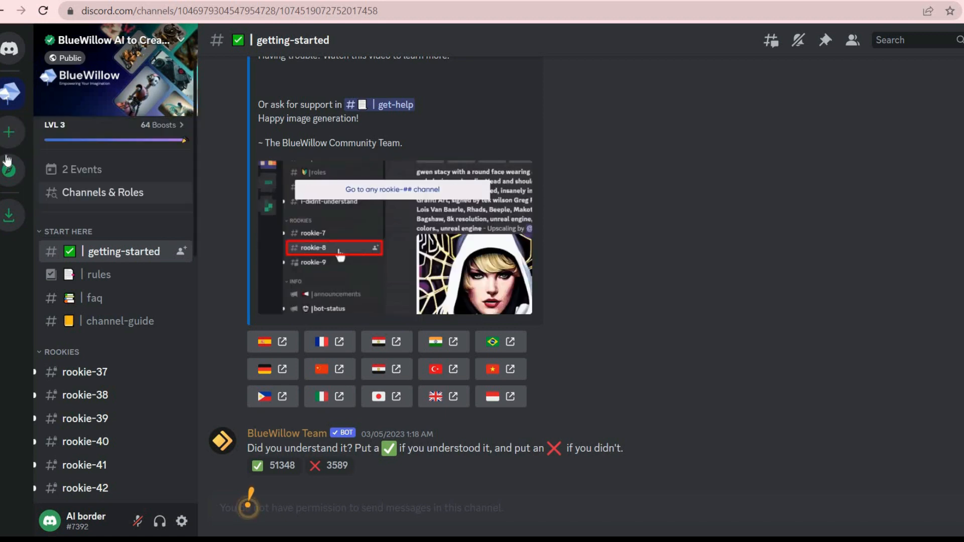
left_click(10, 133)
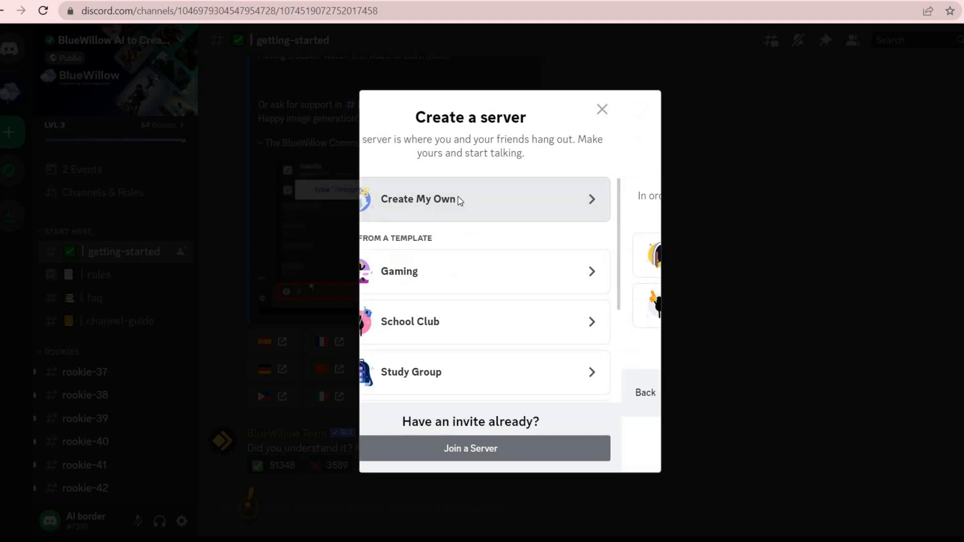
left_click(418, 199)
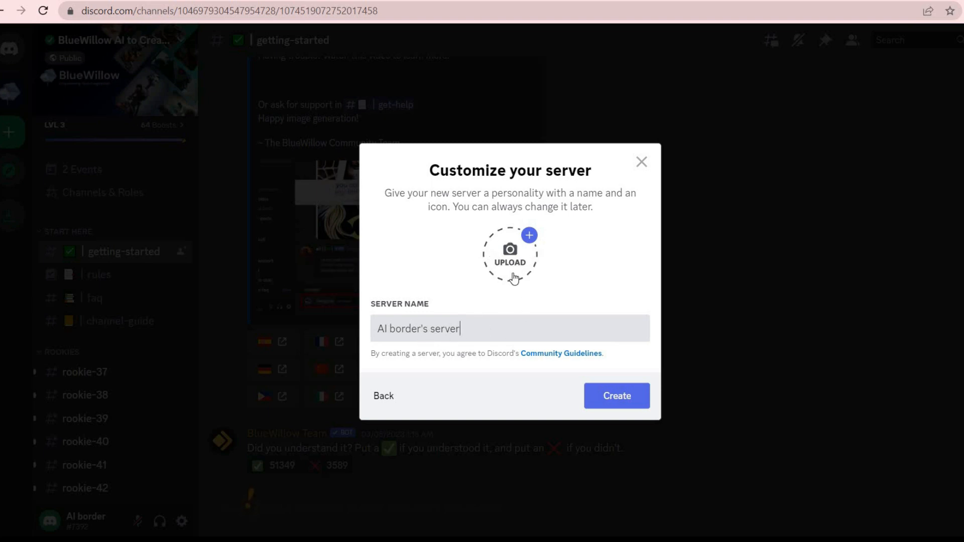
mouse_move(617, 395)
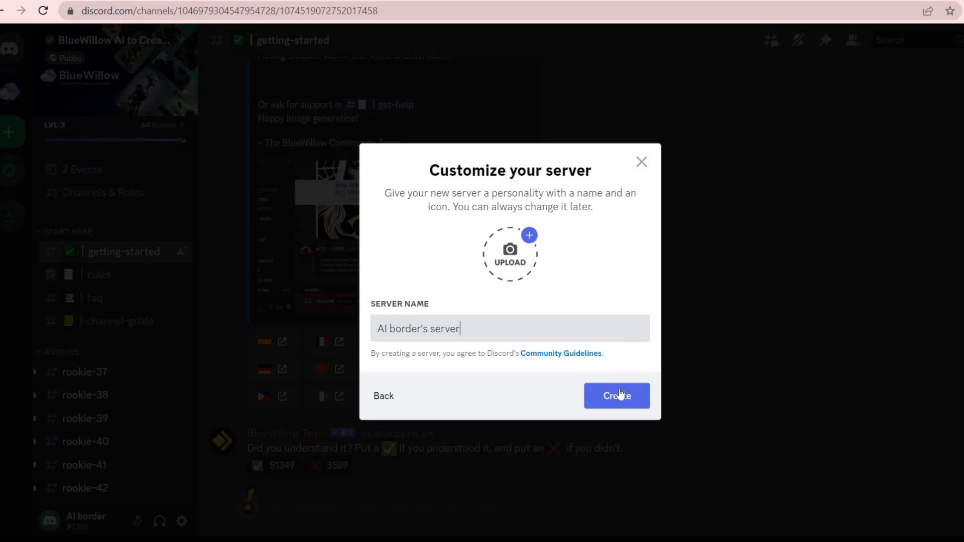
left_click(616, 395)
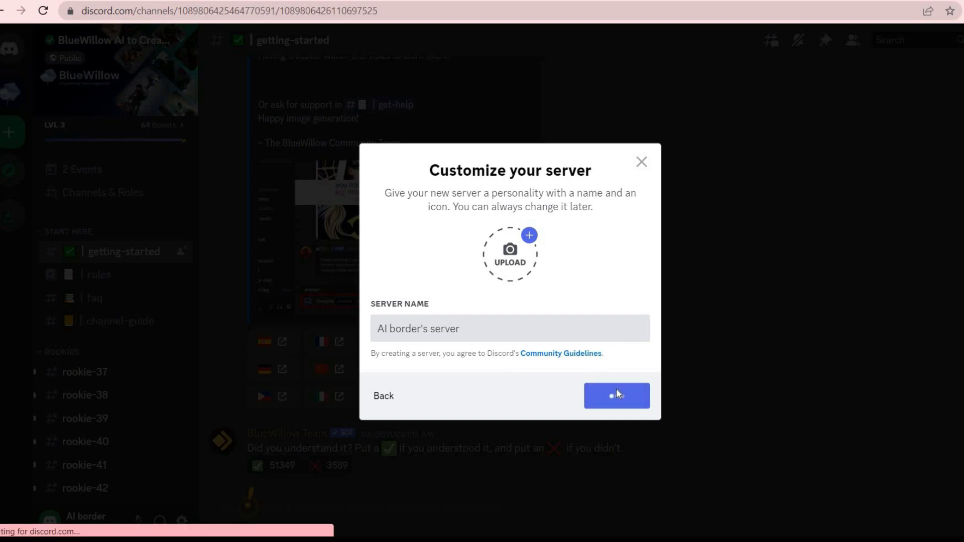
left_click(615, 395)
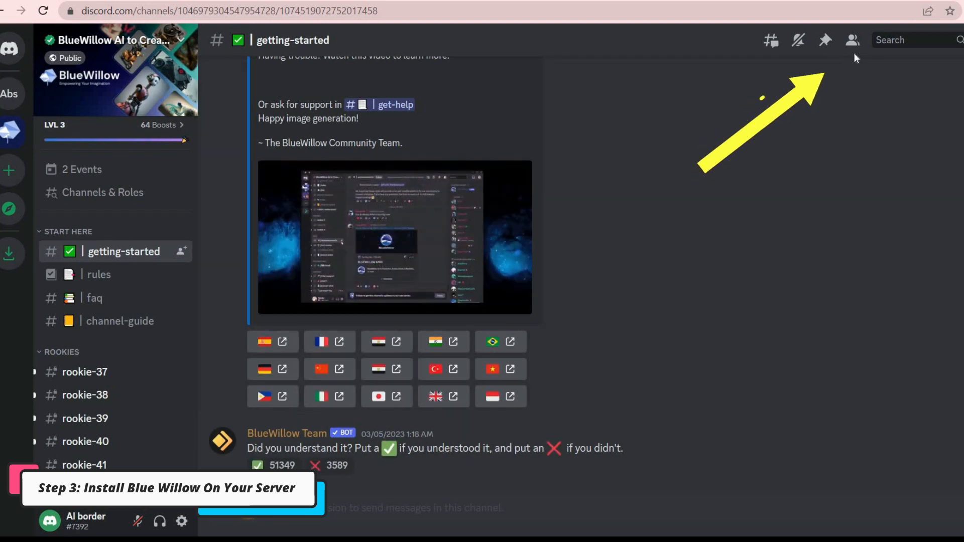
mouse_move(852, 40)
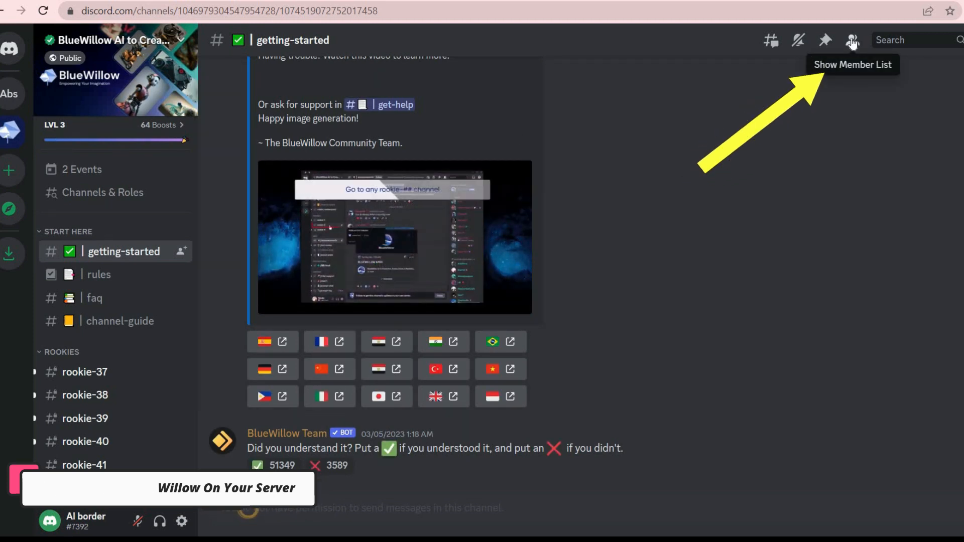
From the member list, add the BlueWillow bot to AI border's server and pass the hCaptcha check
left_click(852, 40)
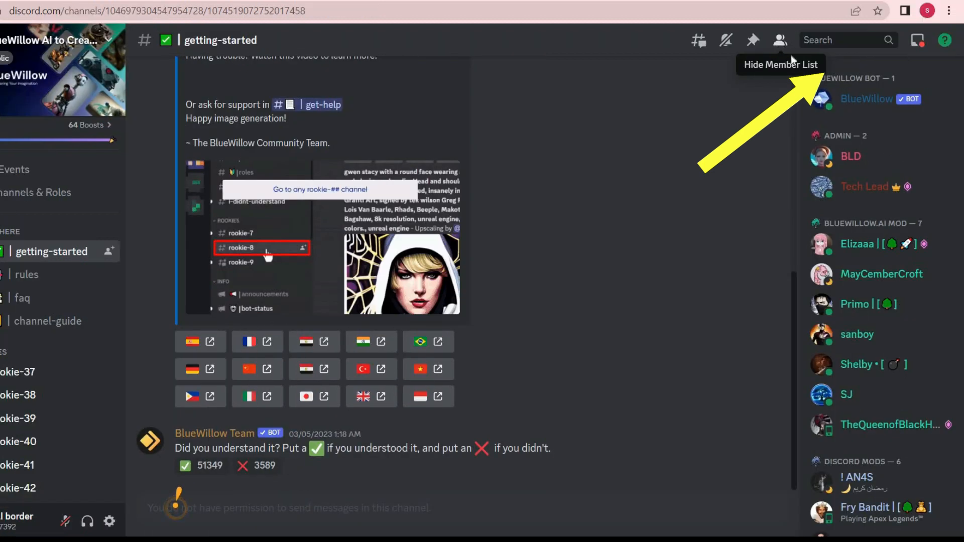
left_click(866, 98)
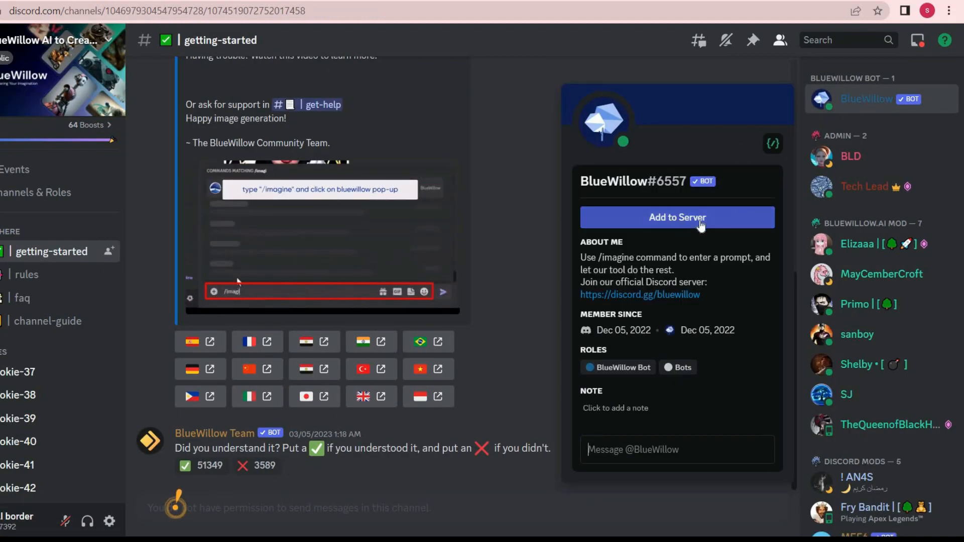
left_click(676, 217)
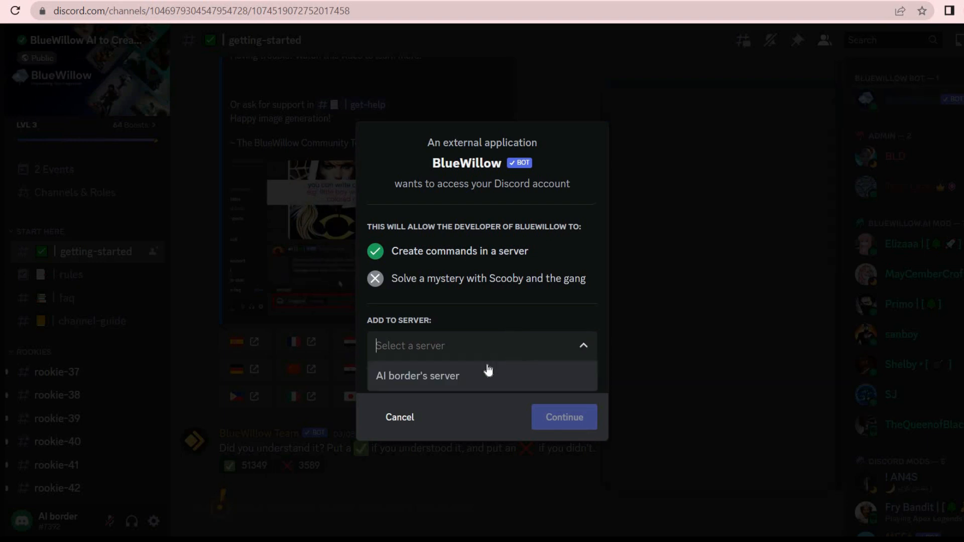
left_click(417, 376)
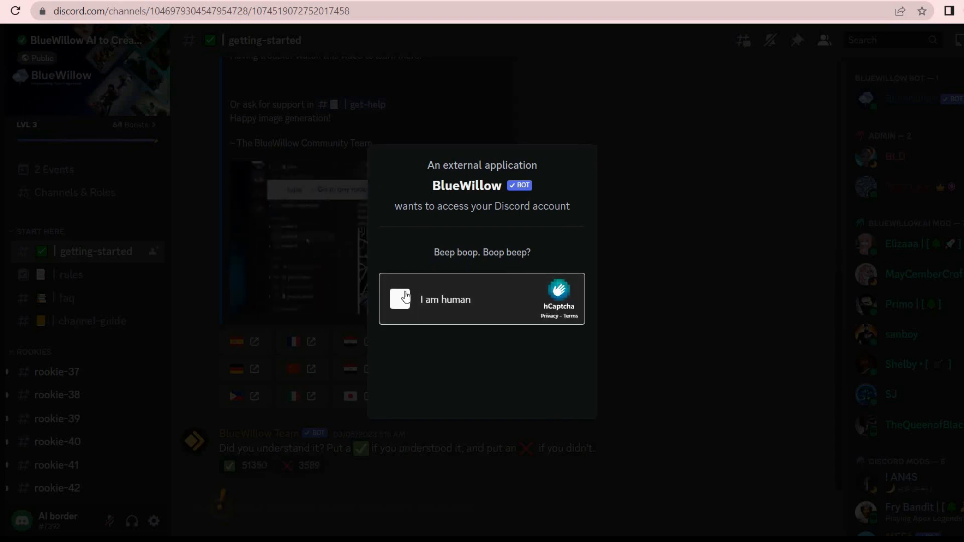
left_click(400, 299)
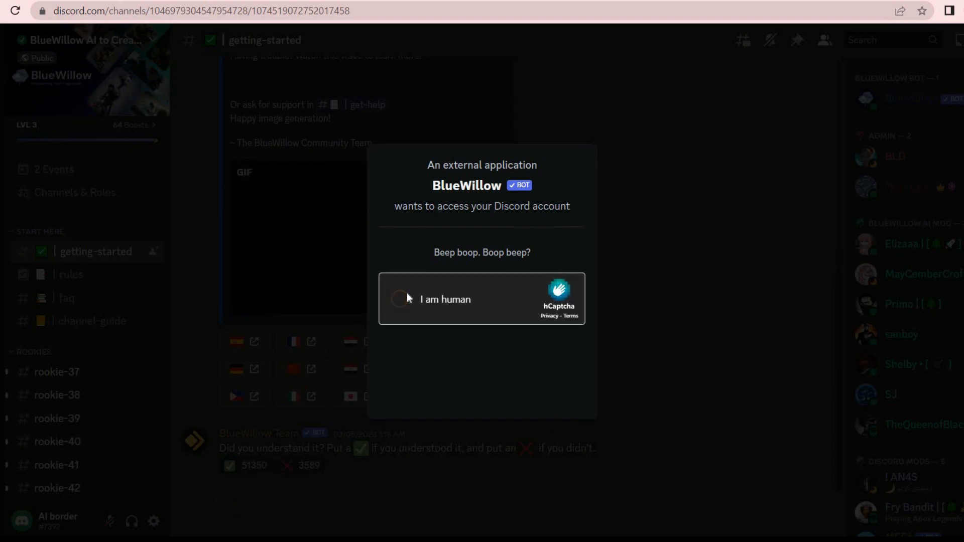
left_click(398, 299)
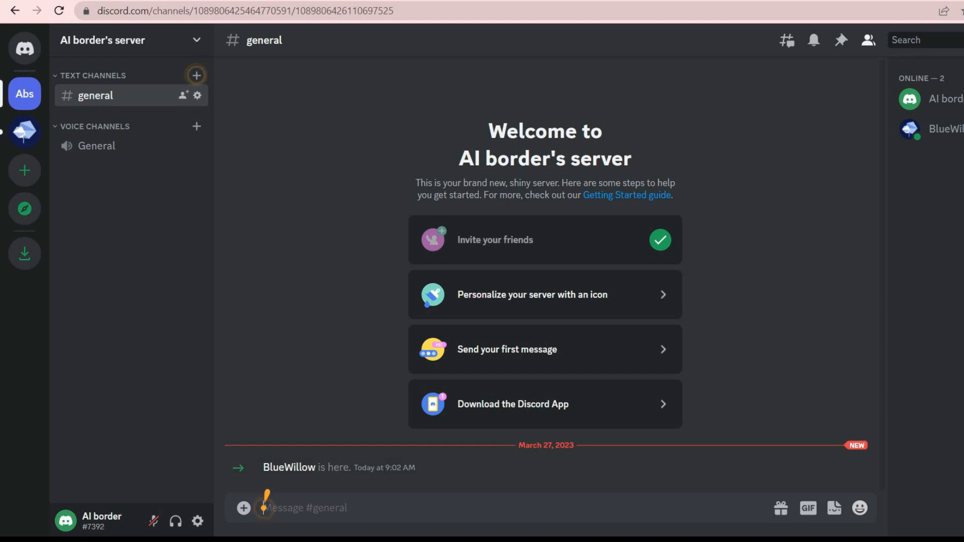
Generate a grid with /imagine 'a beautiful girl from italy'
type("/imagine")
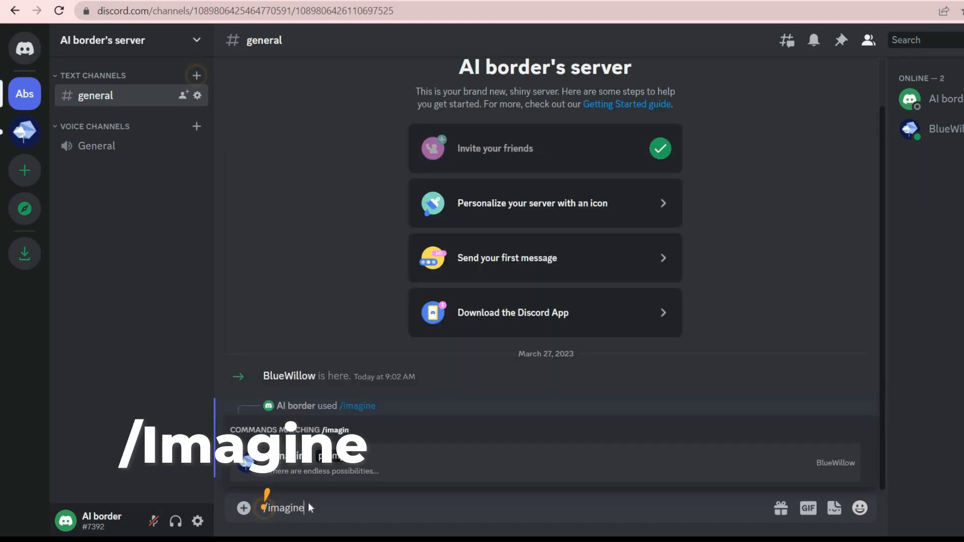
type("a beautiful girl from italy")
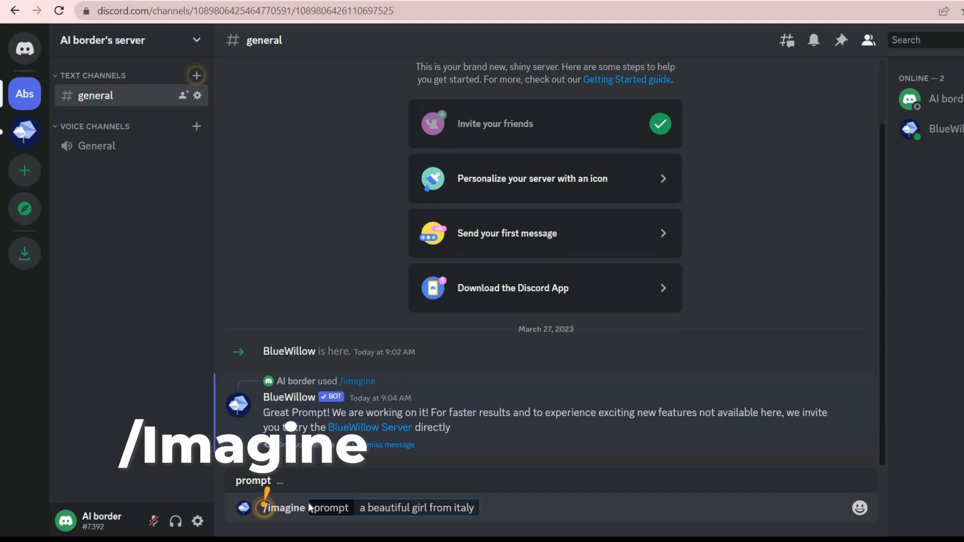
key("enter")
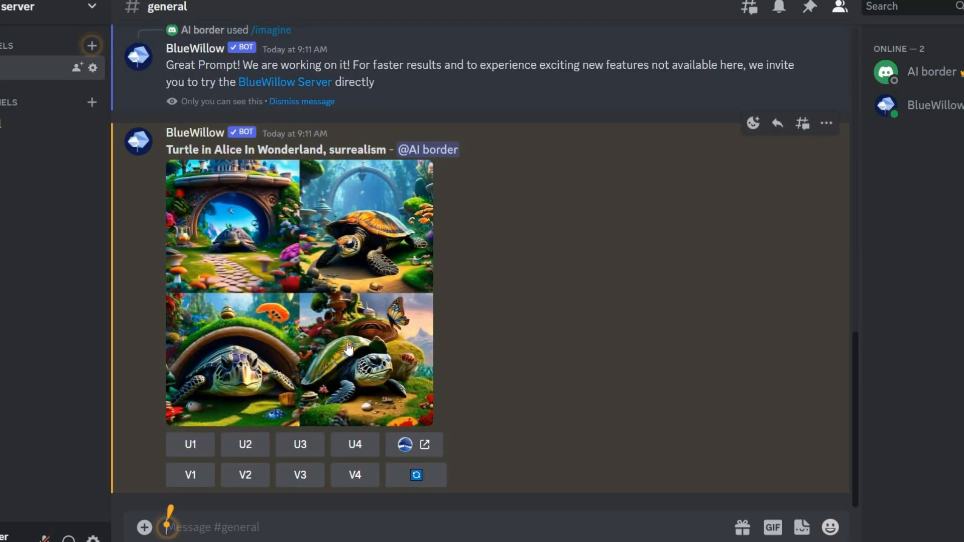
Upscale chosen turtle images (including the fourth) and the first bear image
left_click(190, 445)
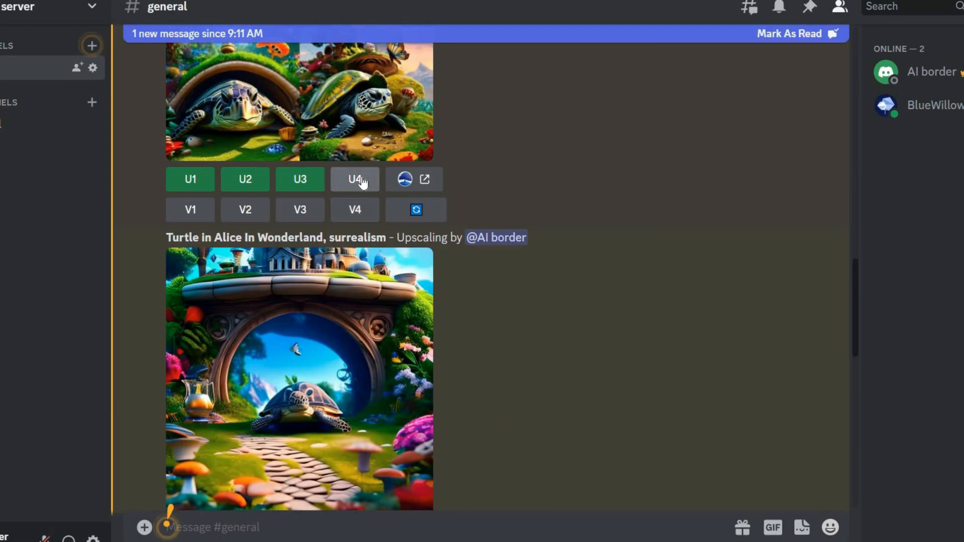
left_click(300, 378)
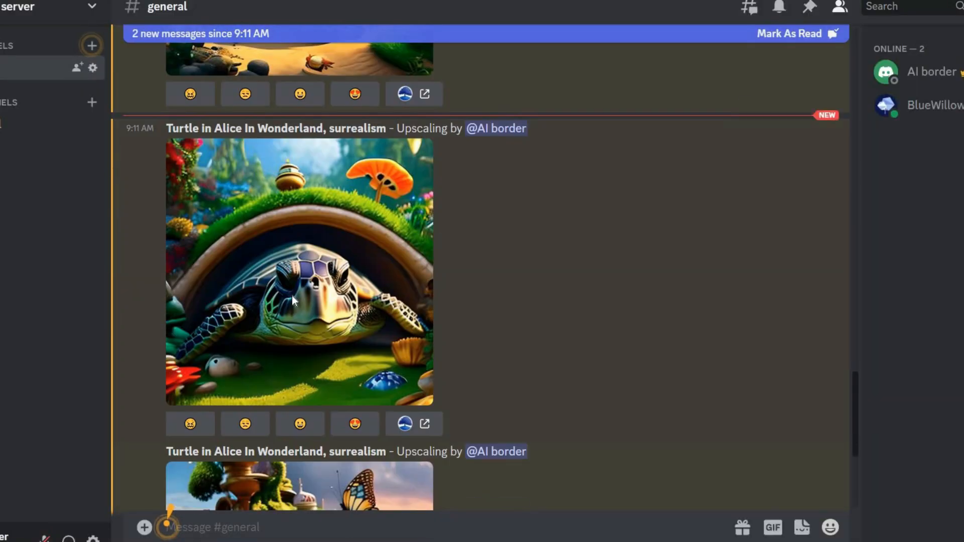
left_click(300, 485)
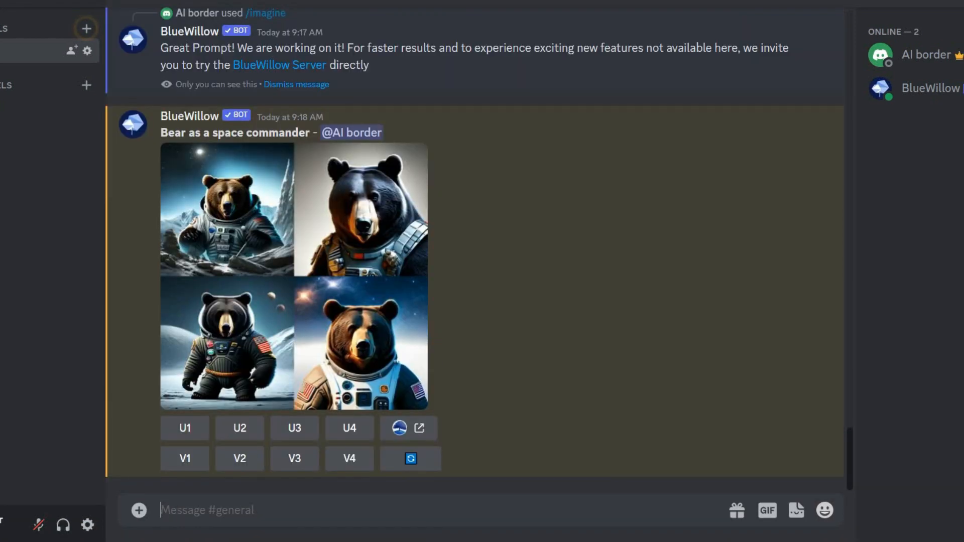
left_click(184, 428)
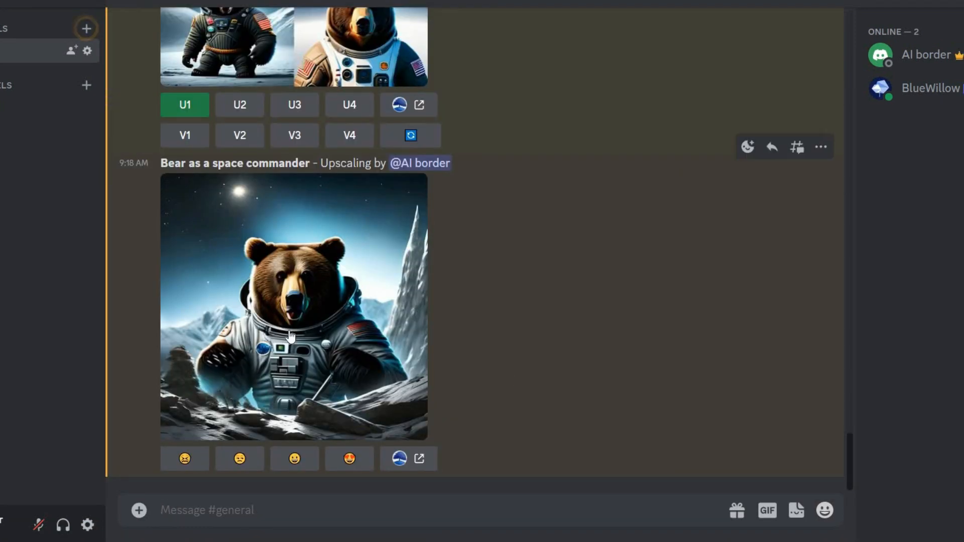
Submit another /imagine prompt for a watercolor wolf-and-mountain grid
type("/ima")
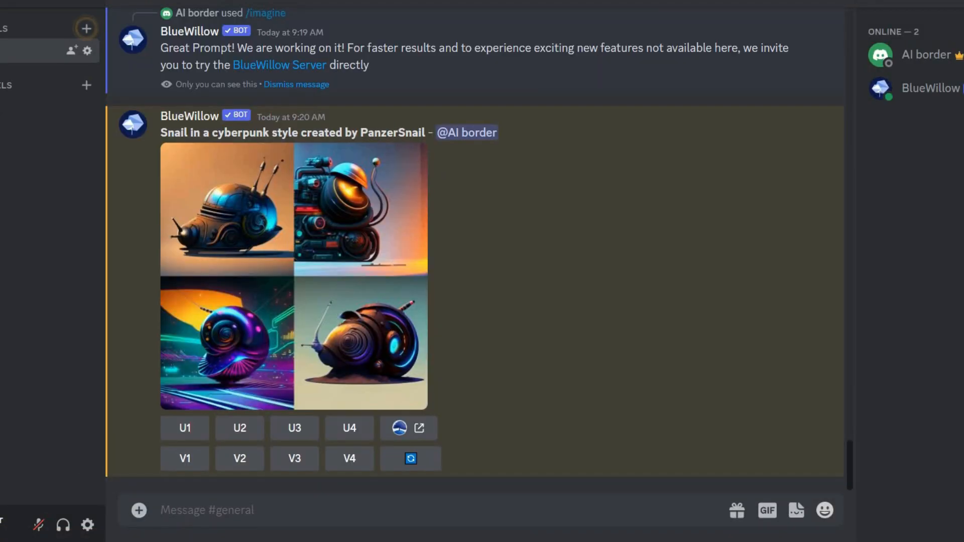
type("/i")
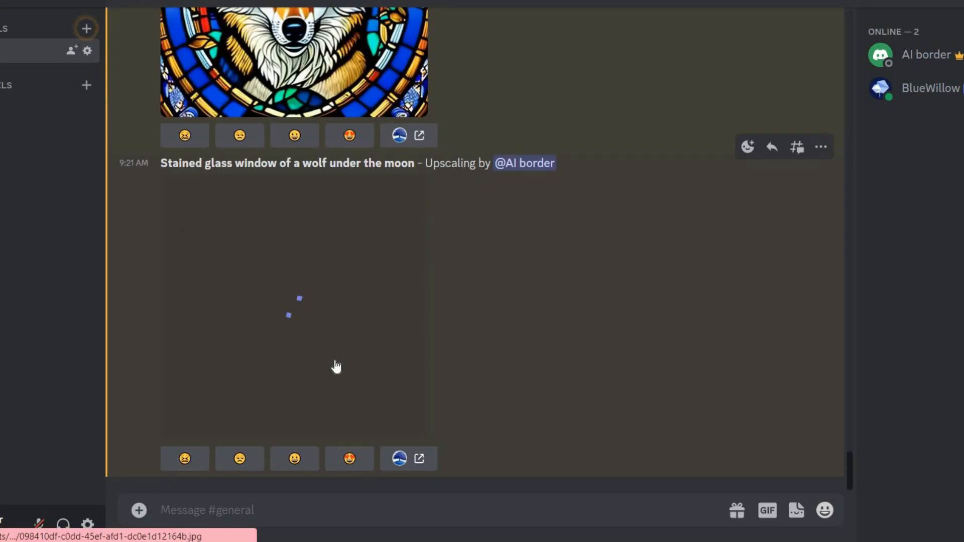
type("/imagine")
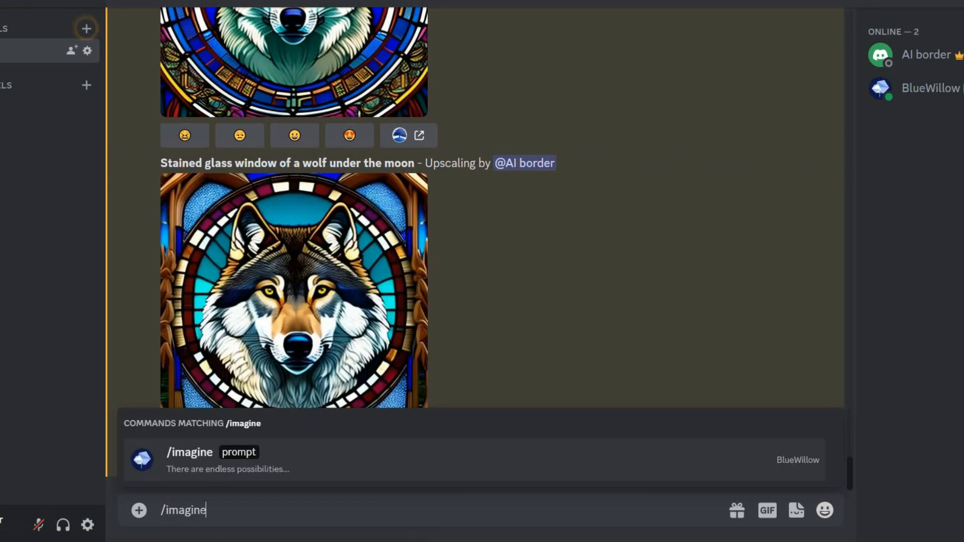
key("Enter")
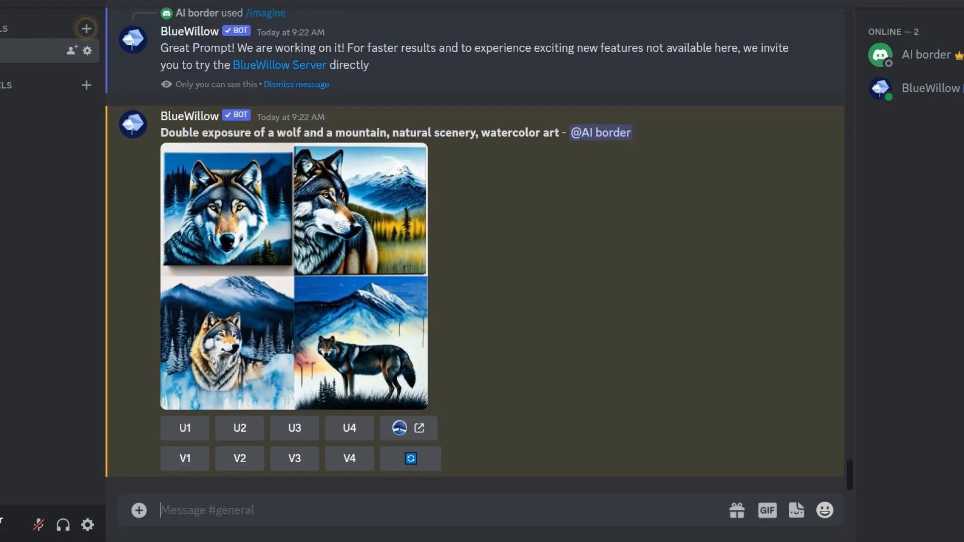